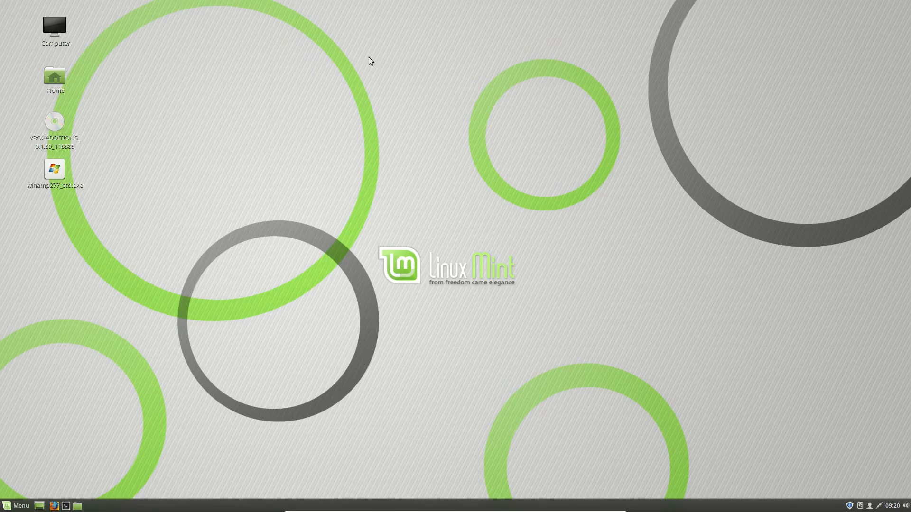
pyautogui.moveTo(415, 388)
pyautogui.write('p')
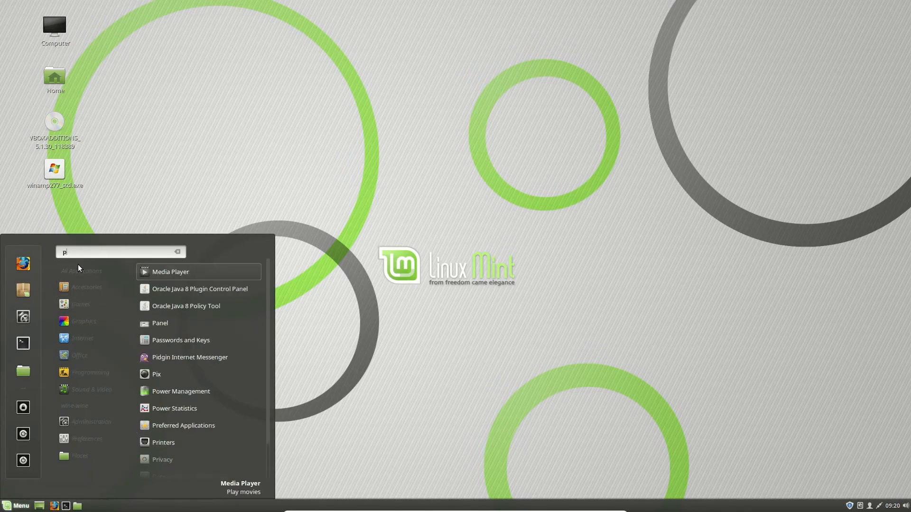
# - Launch the Printers configuration tool from the Menu search for 'printer'
pyautogui.write('rinter')
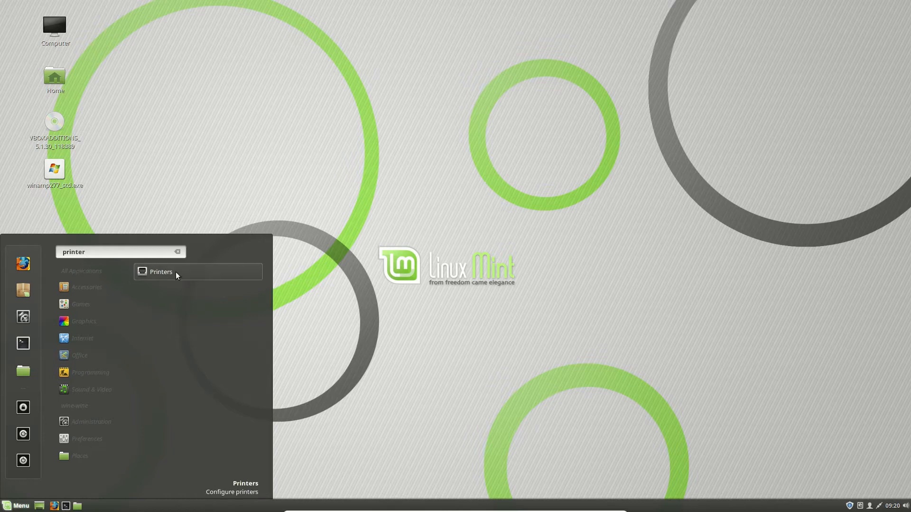
pyautogui.click(162, 271)
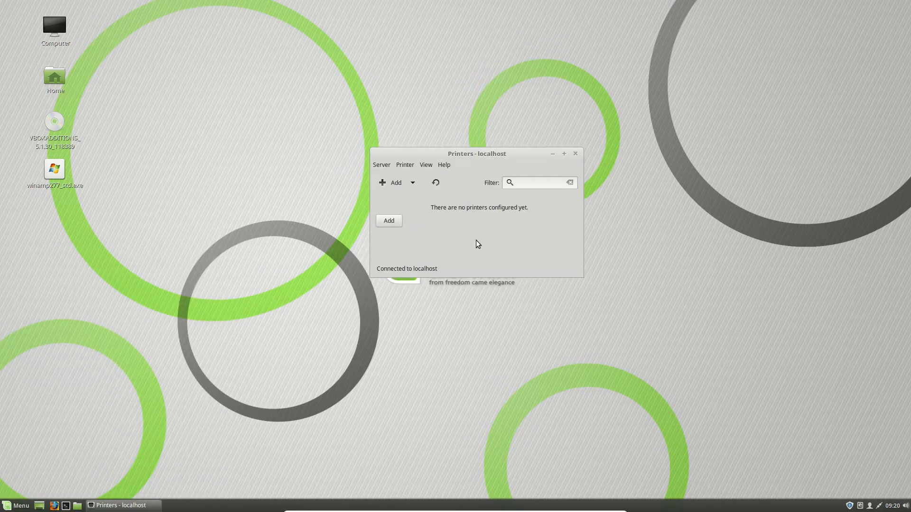
# - Begin adding the HP Deskjet 2540 as a network printer with the HPLIP connection
pyautogui.click(388, 220)
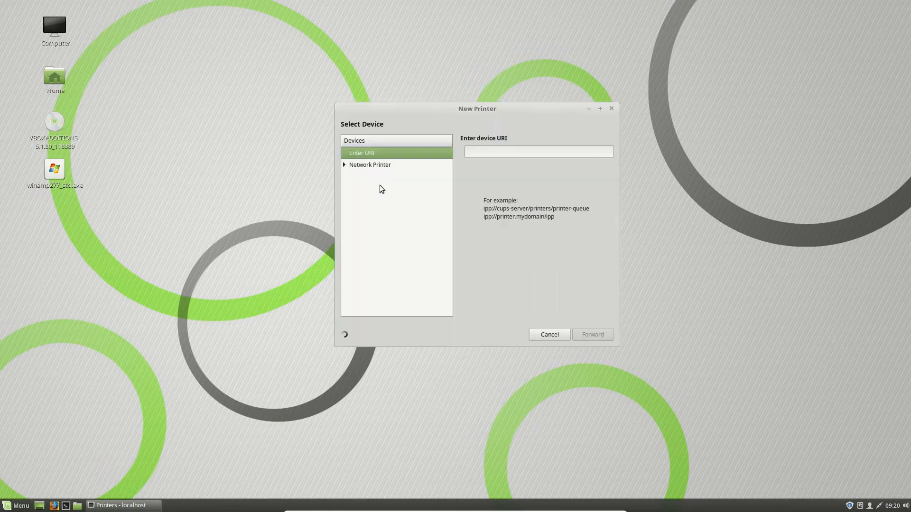
pyautogui.click(344, 164)
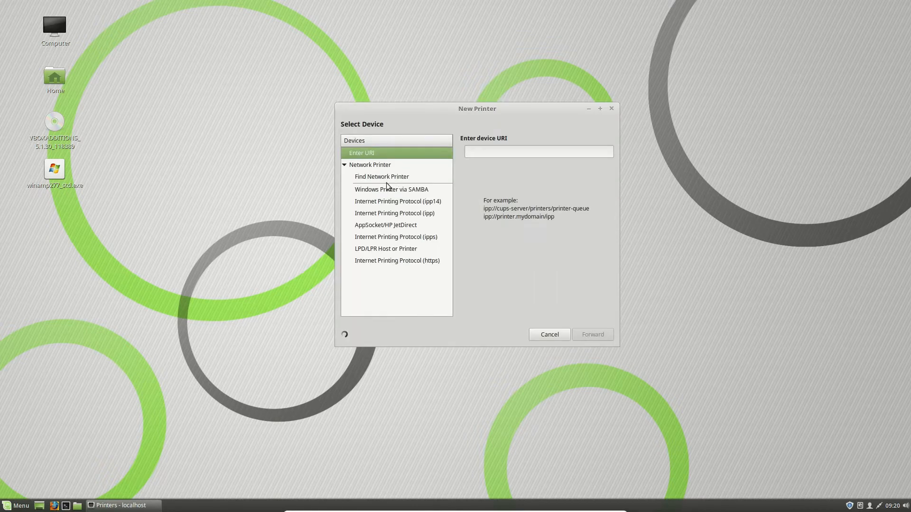
pyautogui.moveTo(383, 180)
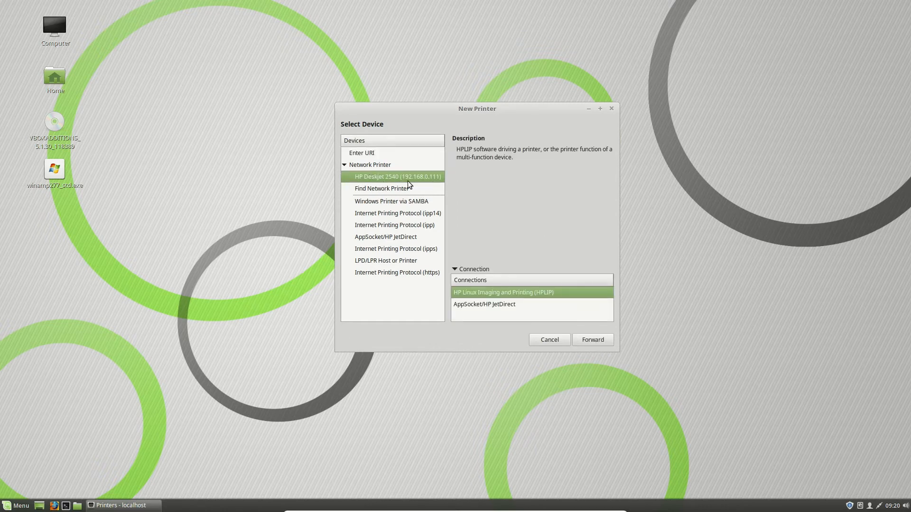
pyautogui.moveTo(377, 183)
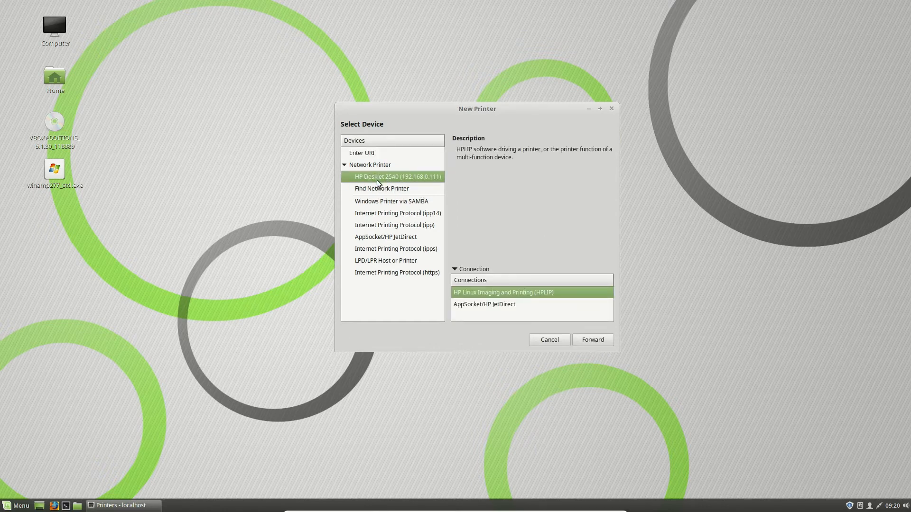
pyautogui.moveTo(481, 188)
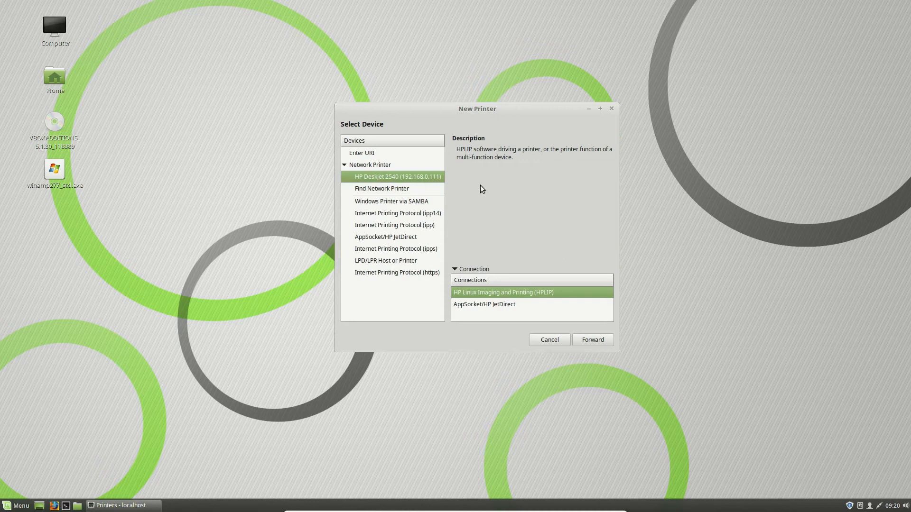
pyautogui.moveTo(591, 339)
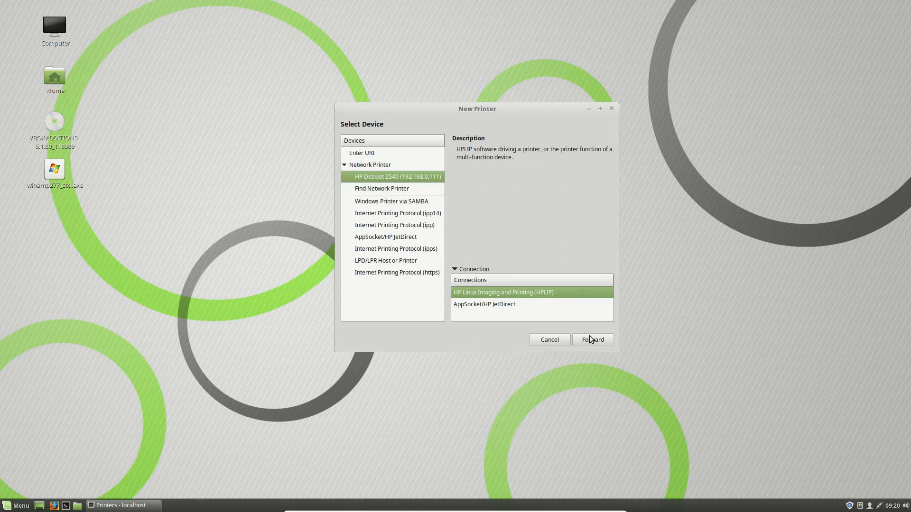
pyautogui.click(592, 340)
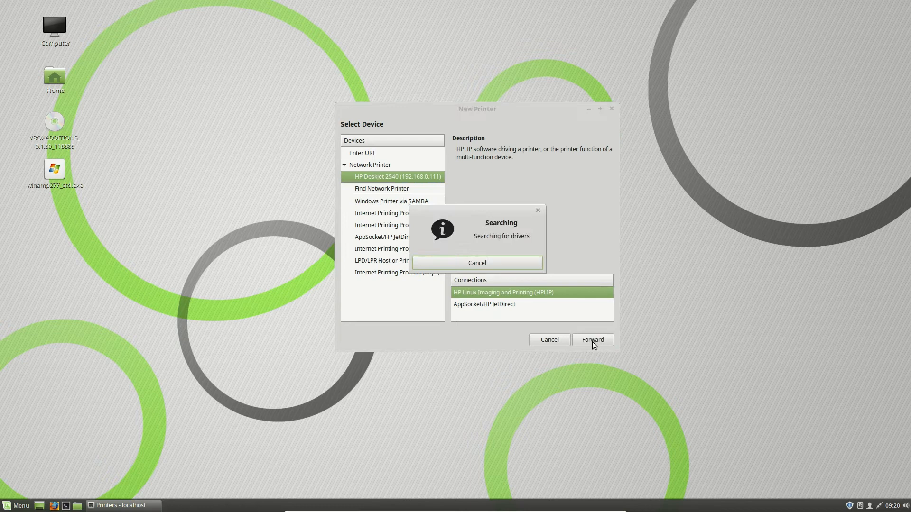
pyautogui.click(592, 339)
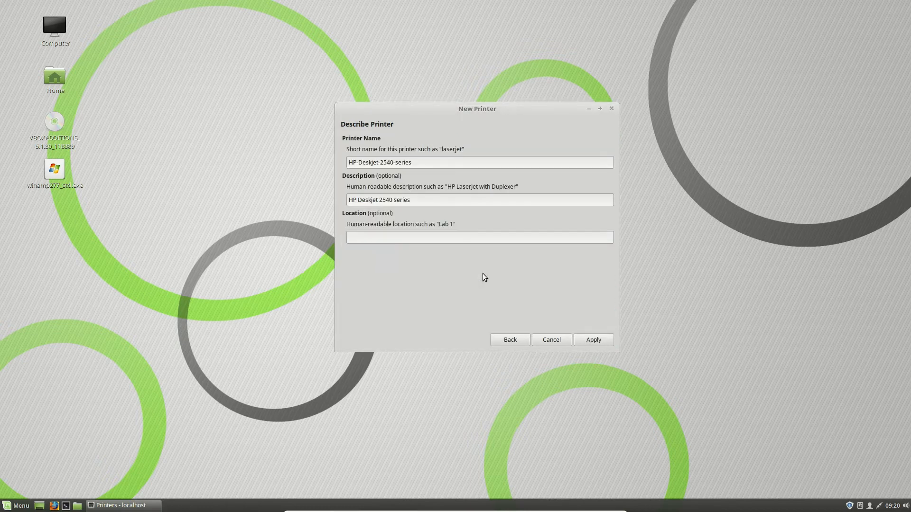
pyautogui.moveTo(583, 336)
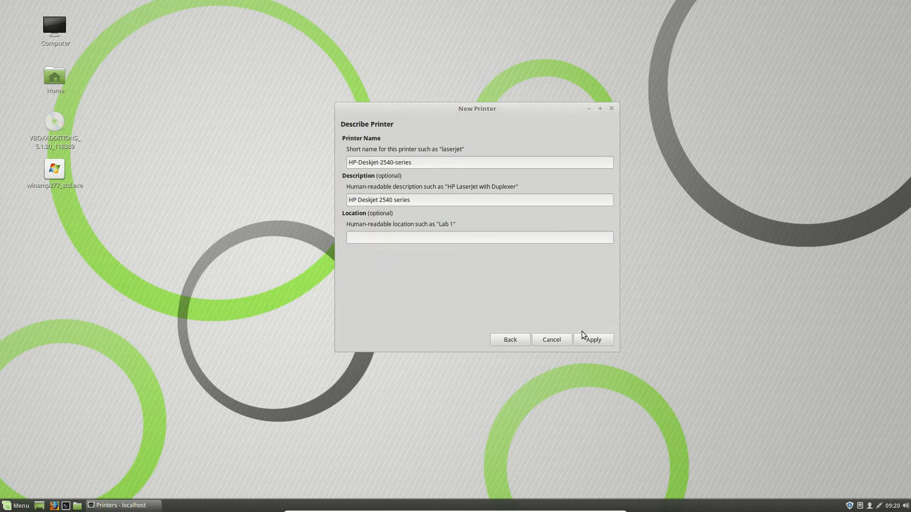
# - Finish adding it as HP-Deskjet-2540-series and request a test page
pyautogui.click(592, 340)
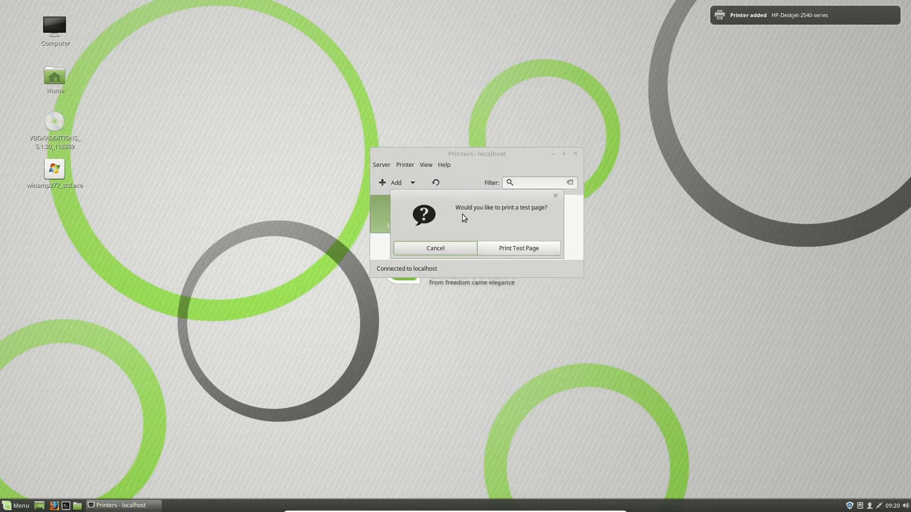
pyautogui.moveTo(530, 244)
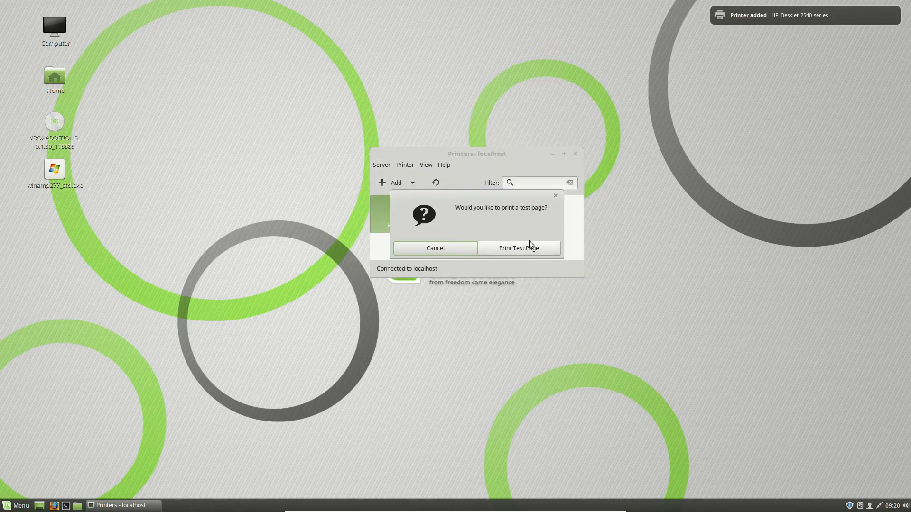
pyautogui.click(434, 248)
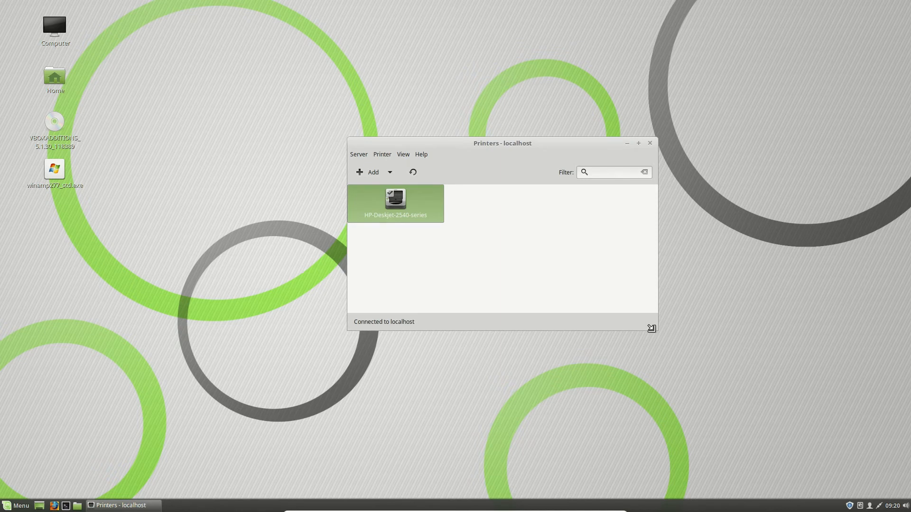
pyautogui.moveTo(318, 201)
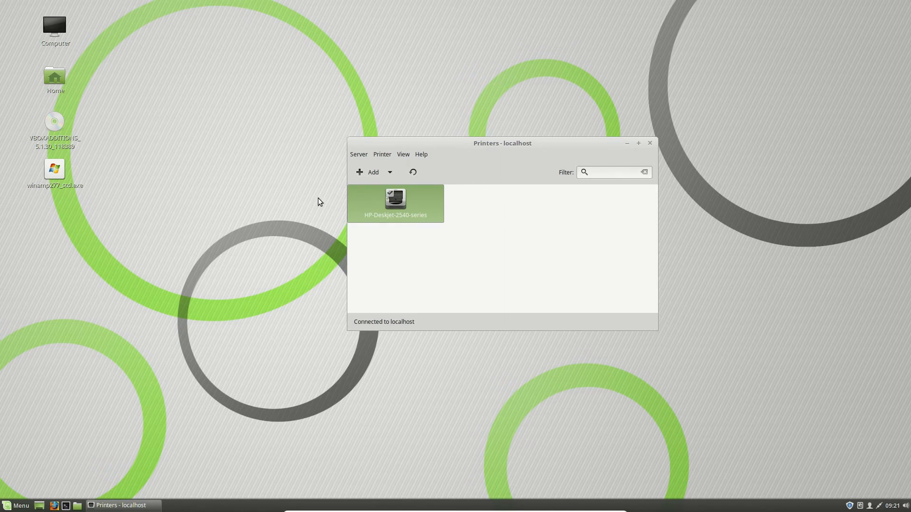
pyautogui.moveTo(726, 257)
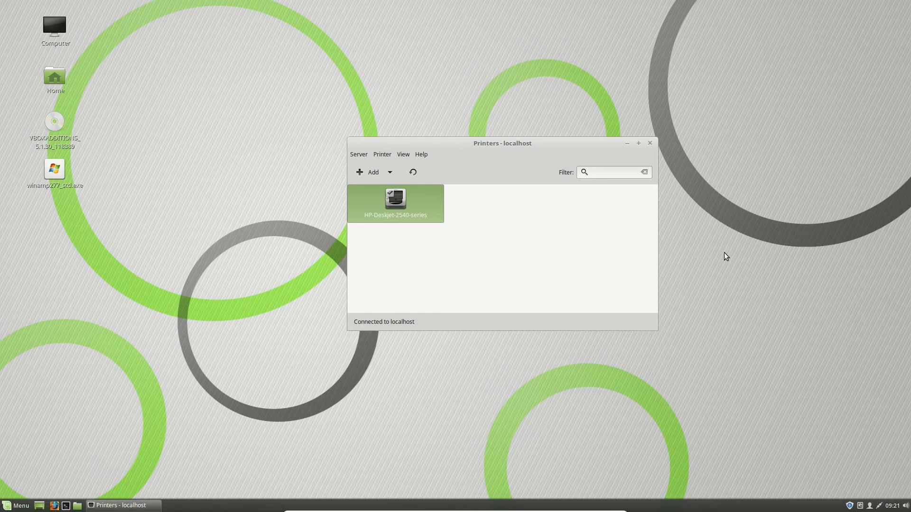
pyautogui.moveTo(682, 260)
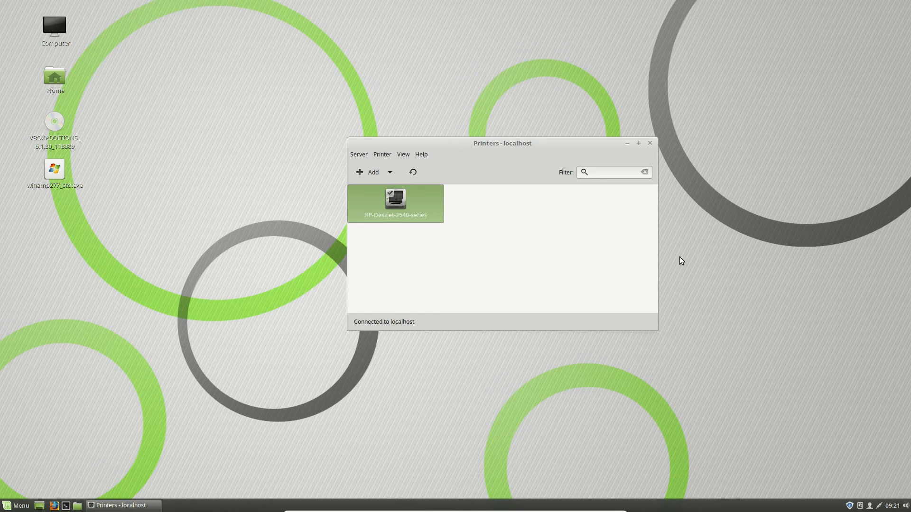
pyautogui.moveTo(534, 144)
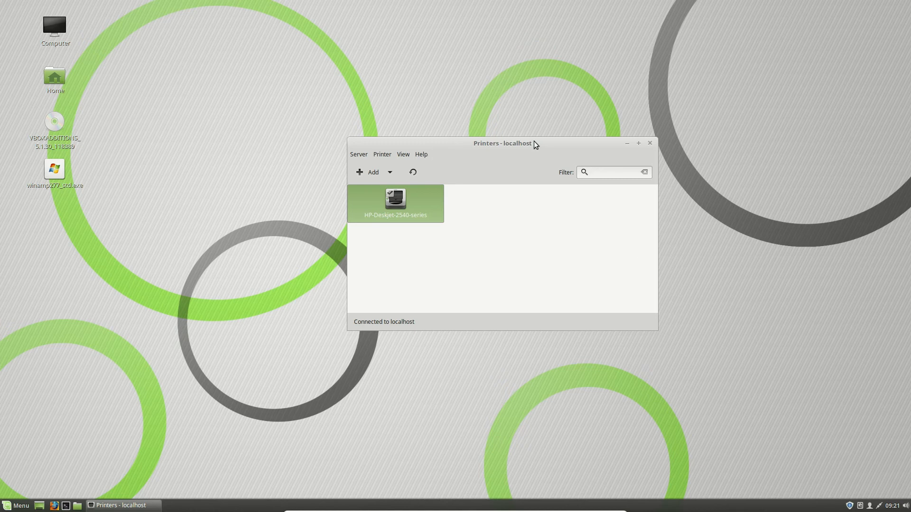